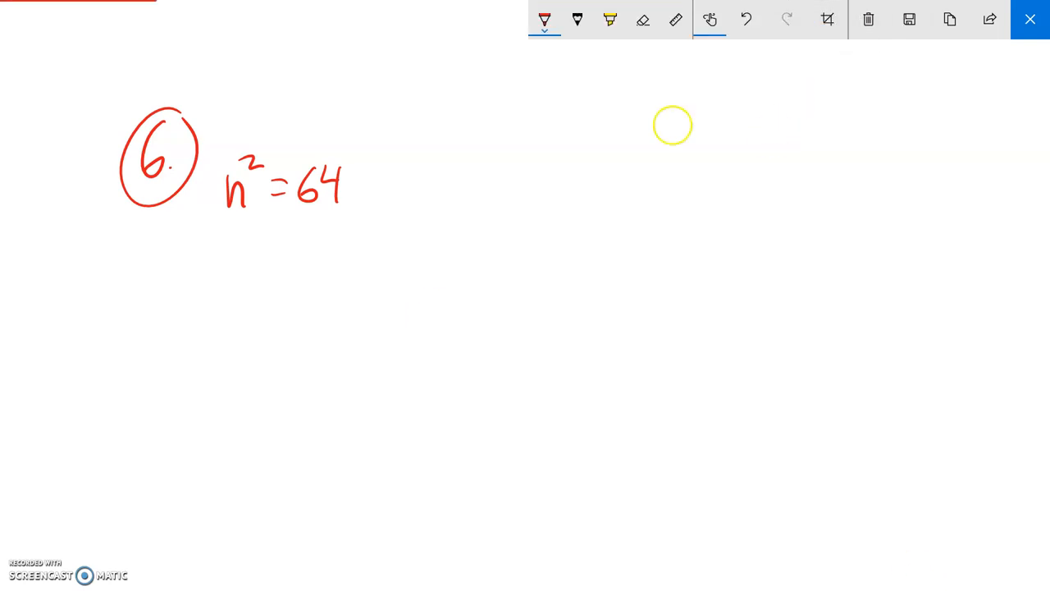
pyautogui.moveTo(236, 243)
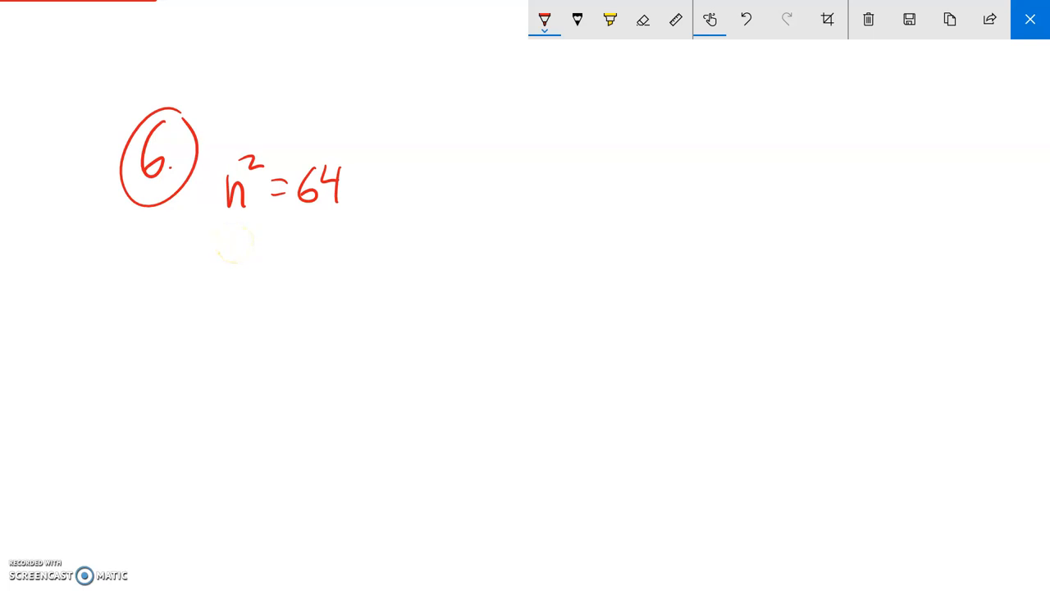
# Write √n² = ±√64 in red beneath the equation n² = 64.
pyautogui.moveTo(206, 271); pyautogui.dragTo(265, 226)
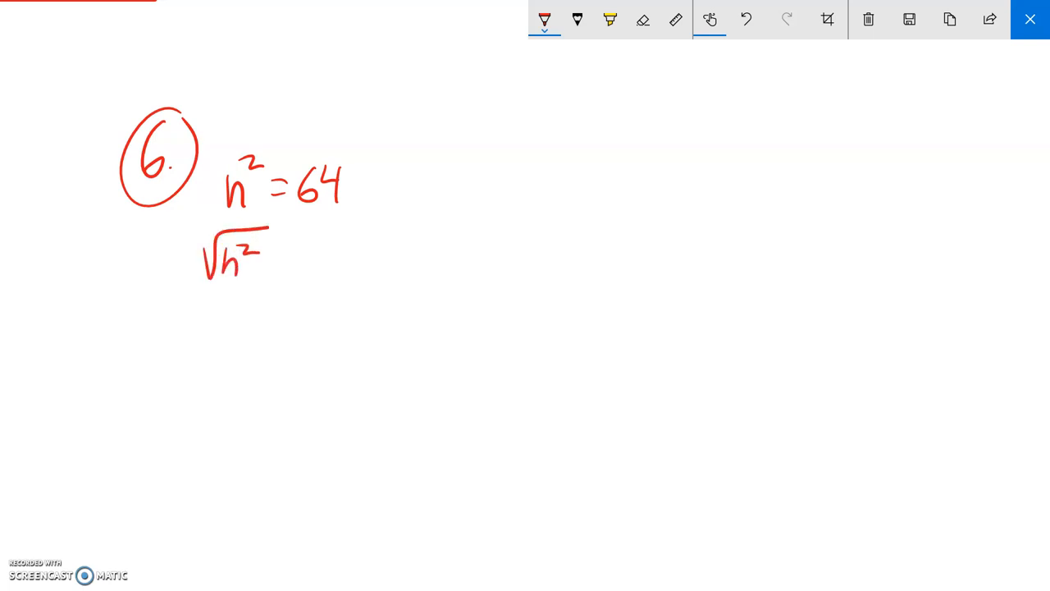
pyautogui.moveTo(287, 254); pyautogui.dragTo(386, 246)
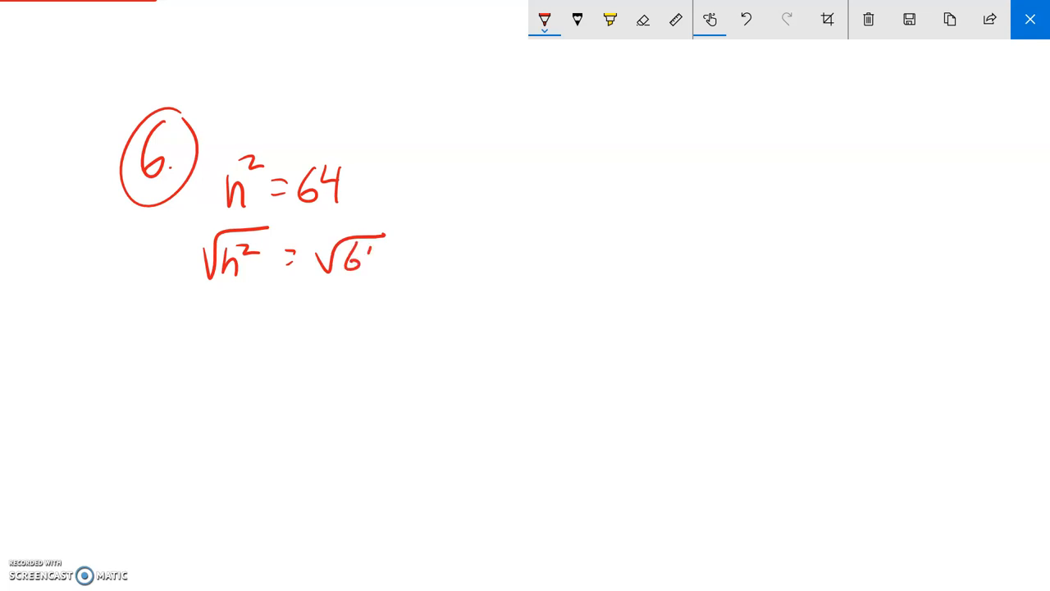
pyautogui.moveTo(304, 246); pyautogui.dragTo(374, 271)
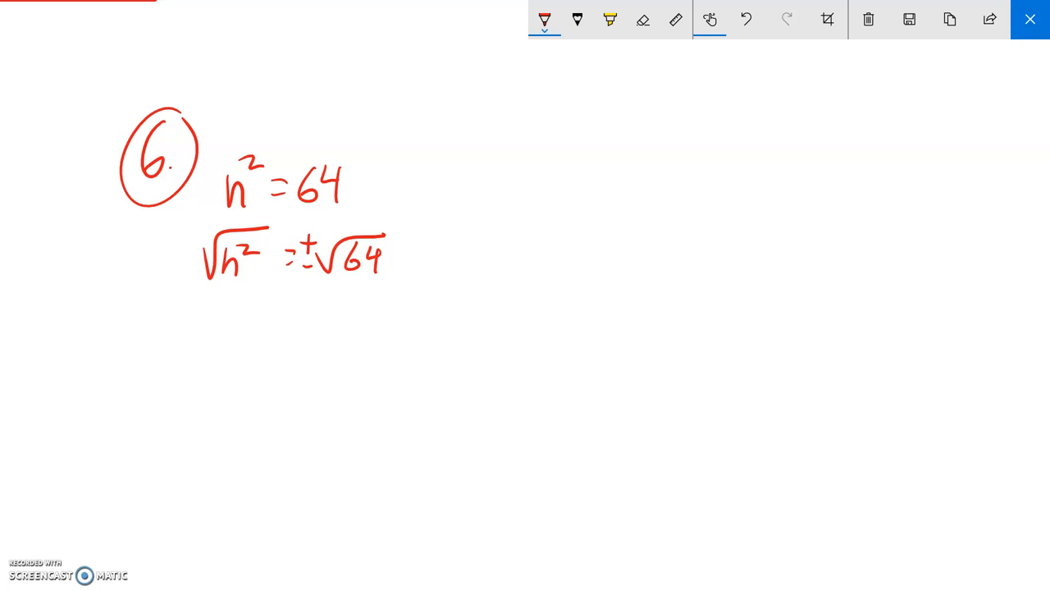
# Write the final answer n = ±8 on the line below.
pyautogui.moveTo(229, 315); pyautogui.dragTo(312, 315)
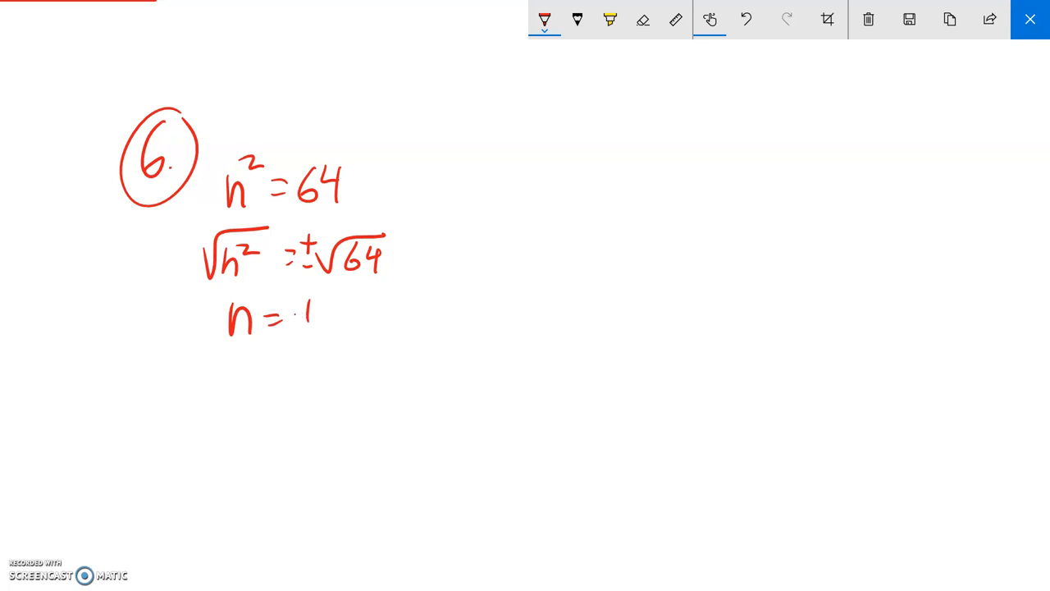
pyautogui.moveTo(295, 325); pyautogui.dragTo(345, 315)
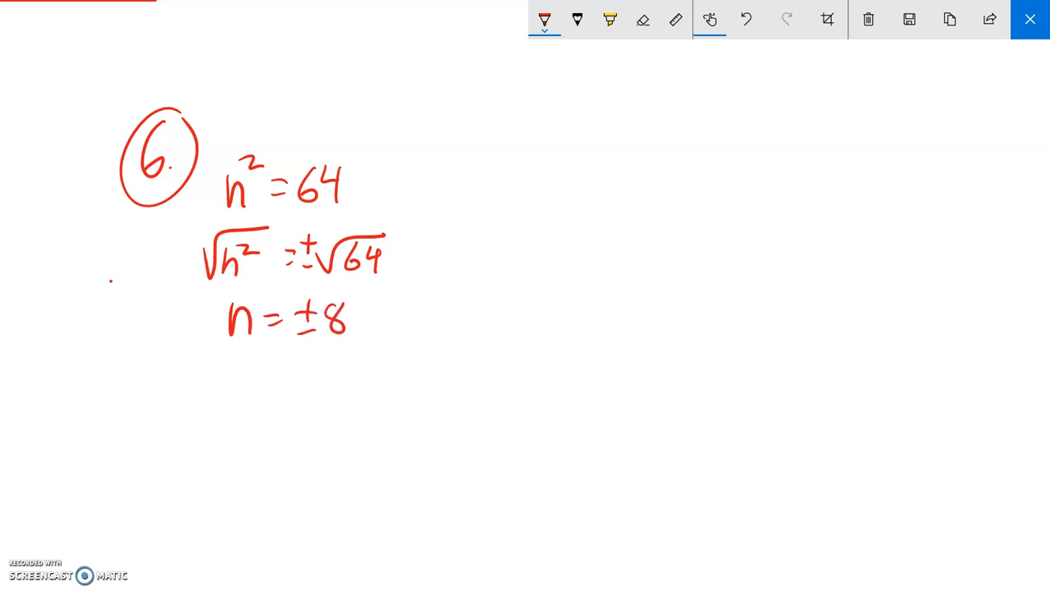